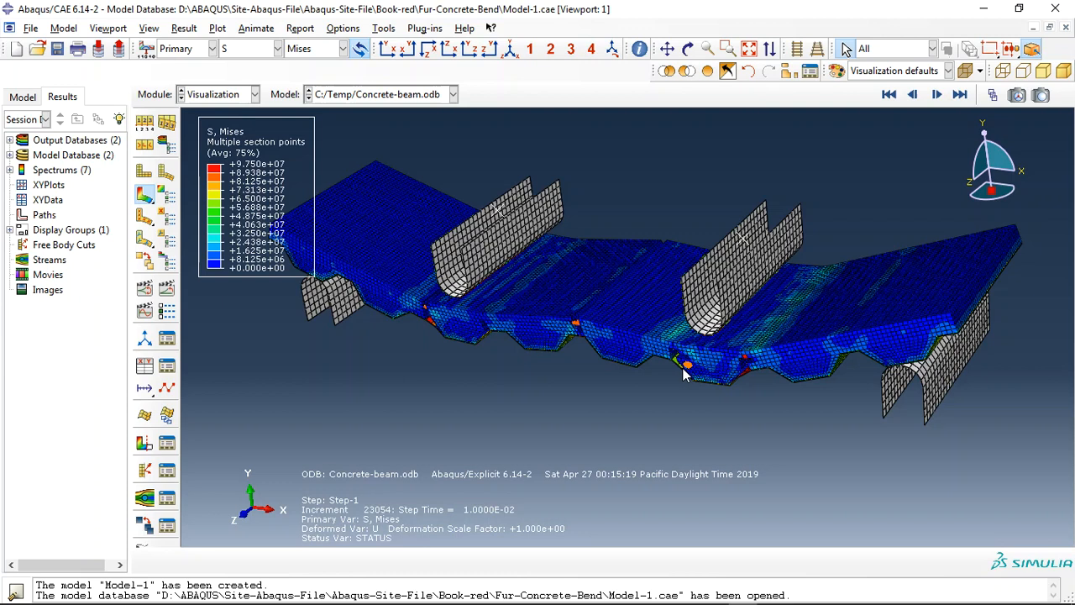
mouse_move(621, 329)
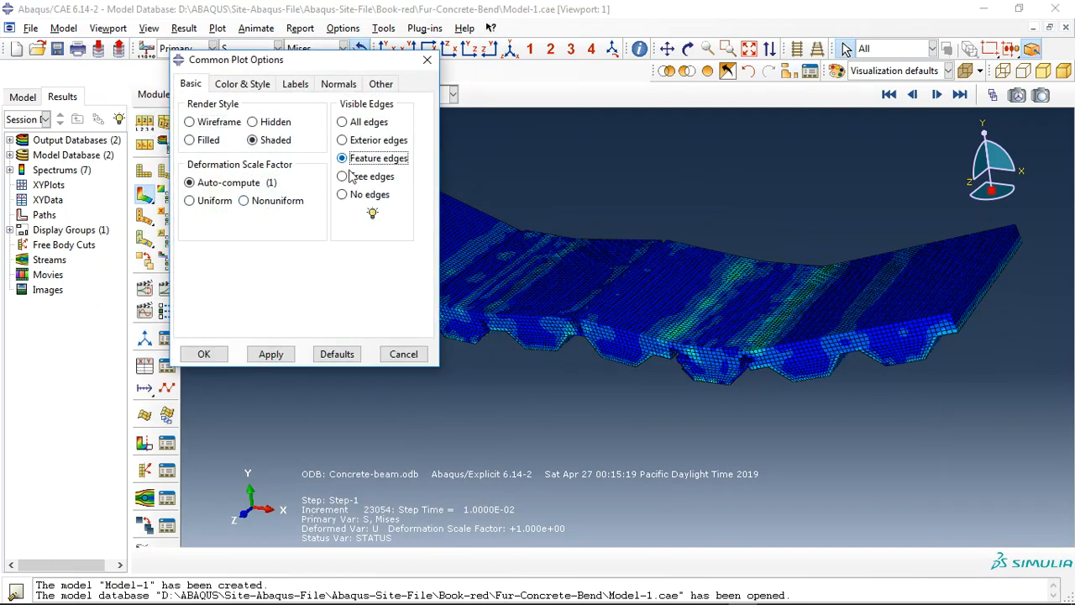
Apply the display change and orbit the SDV_DAMAGE slab to view the cracked ribs edge-on, from above and below.
click(204, 352)
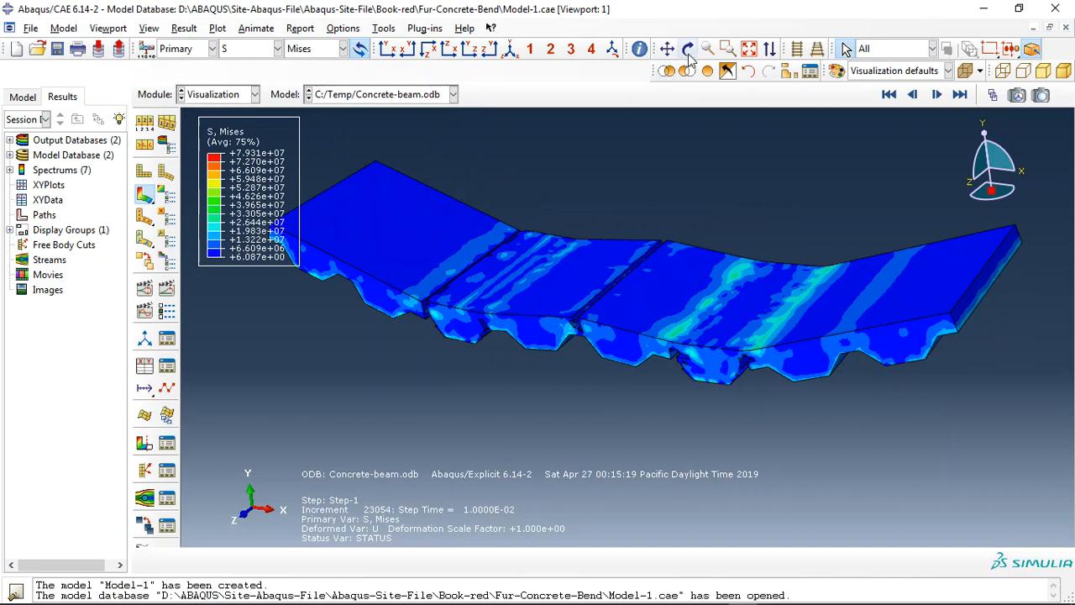
click(689, 47)
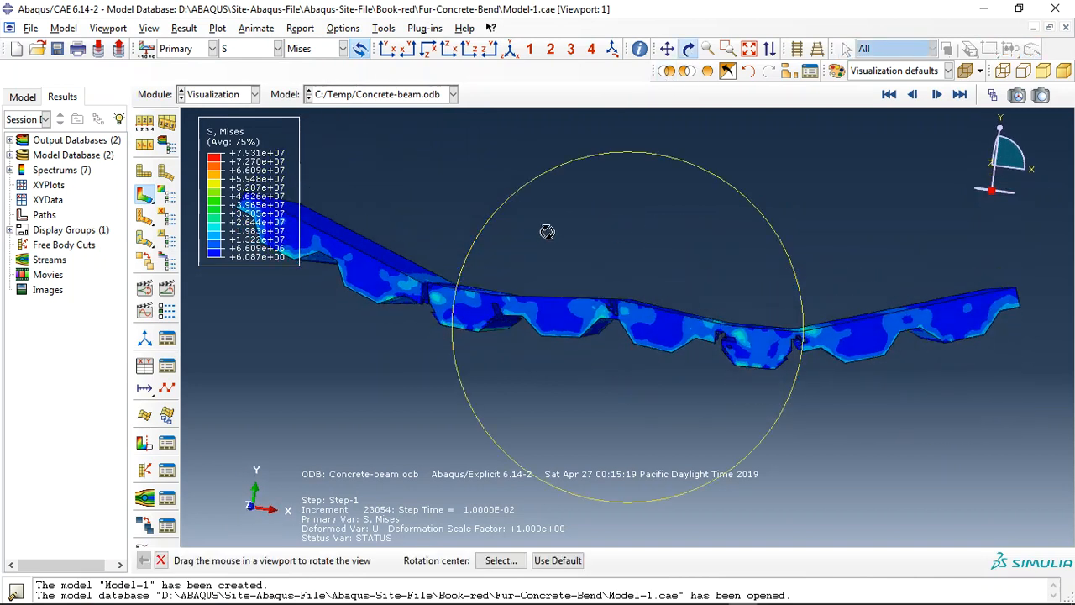
drag(548, 232, 383, 193)
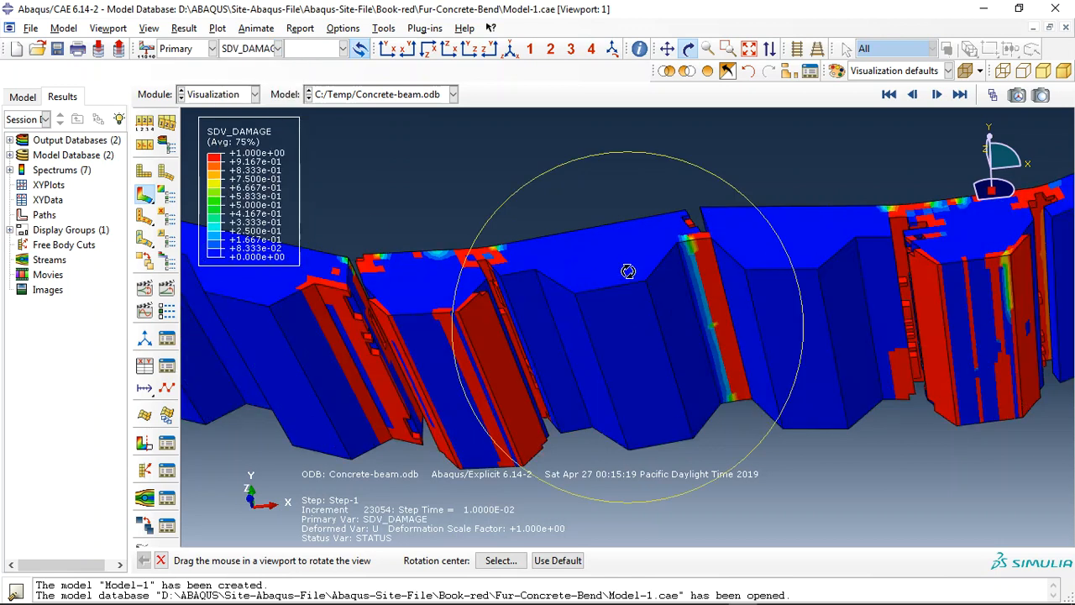
drag(628, 270, 583, 367)
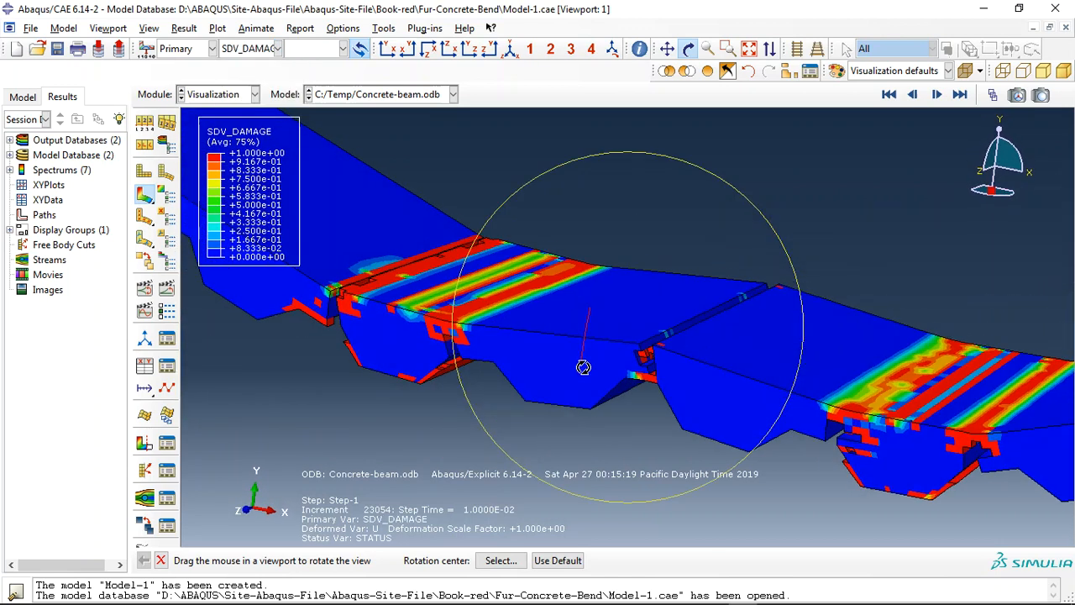
drag(584, 366, 680, 420)
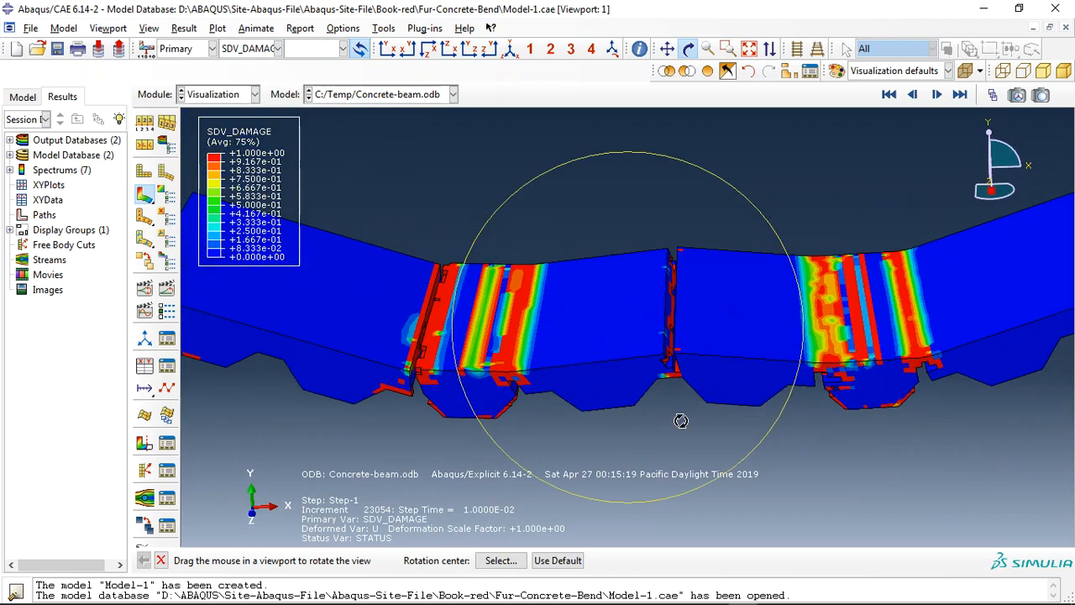
drag(680, 420, 648, 406)
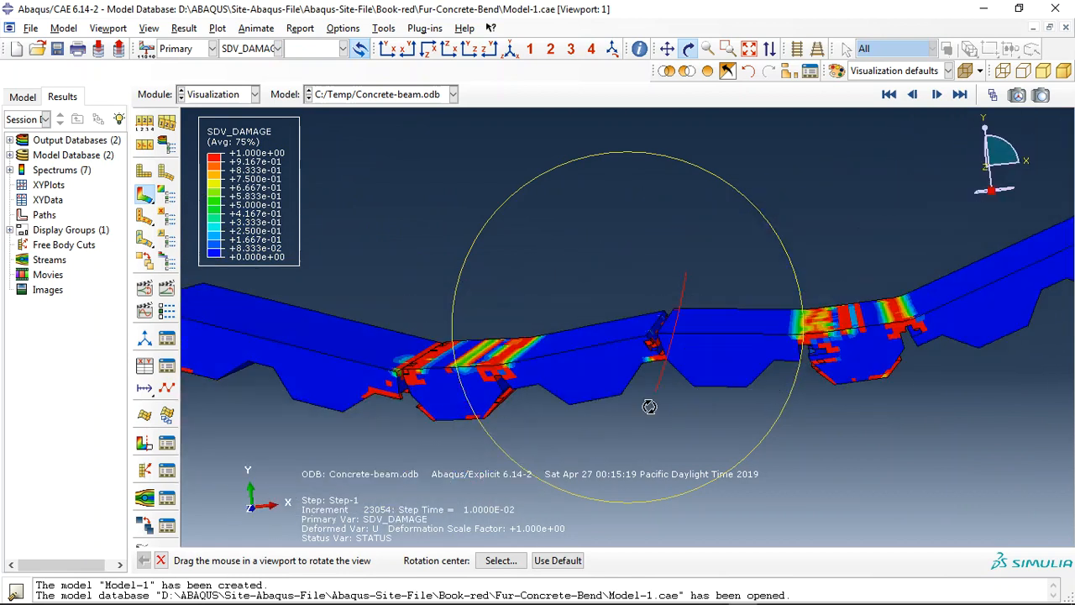
drag(648, 408, 577, 361)
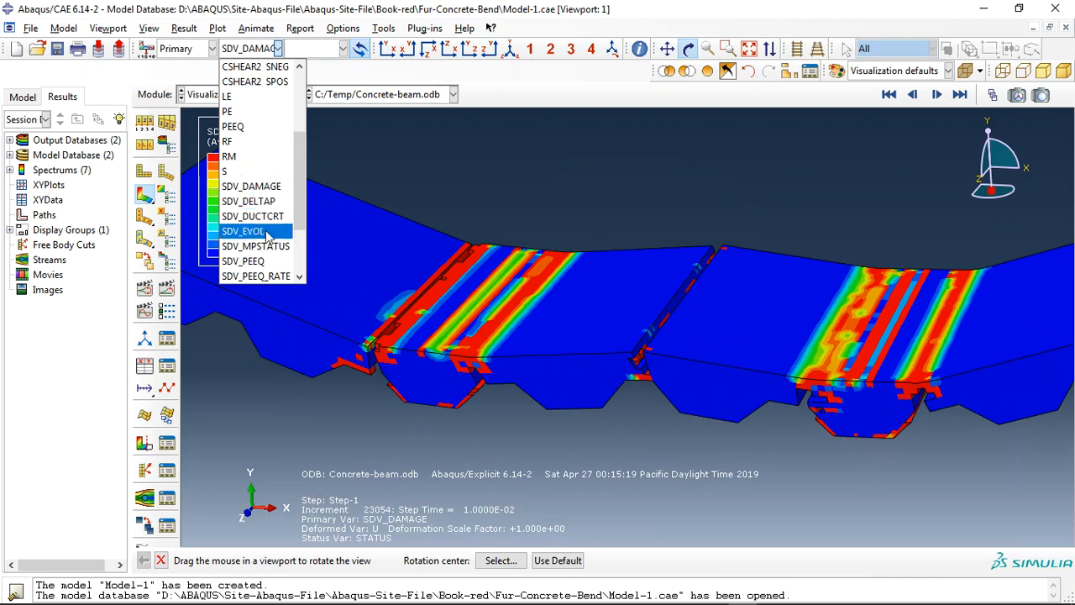
Create a display group of the deck and bar instances and orbit their Mises stress contour from several sides.
click(242, 215)
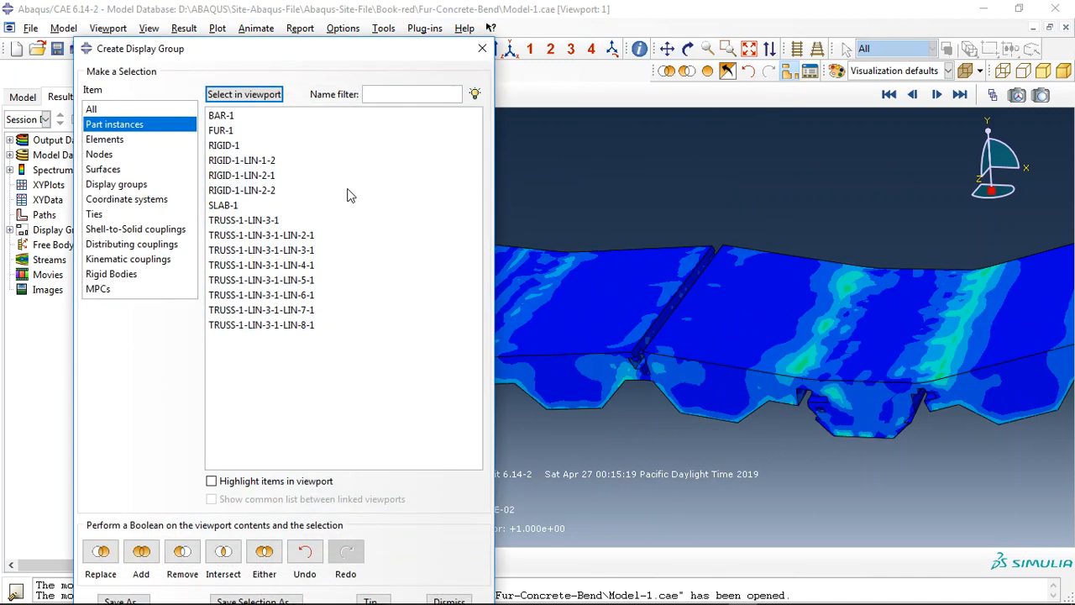
click(221, 131)
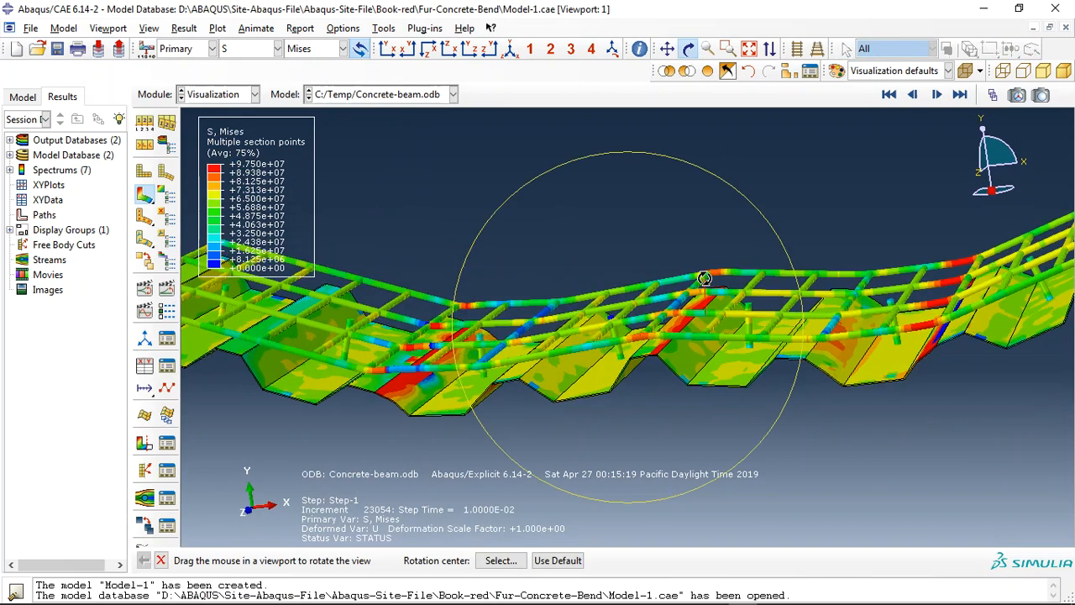
drag(703, 277, 636, 344)
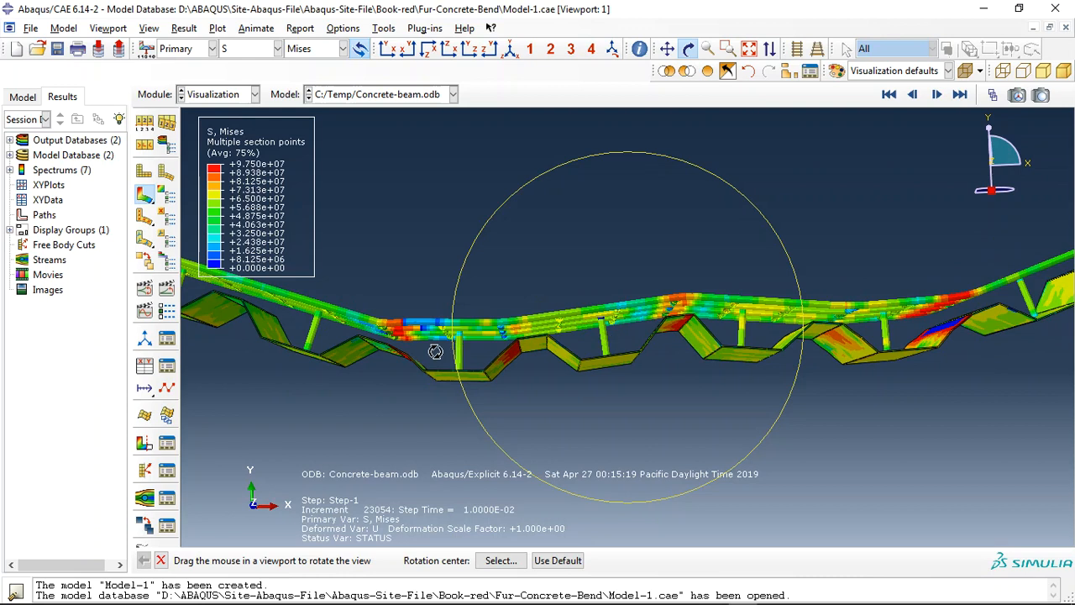
drag(435, 351, 591, 306)
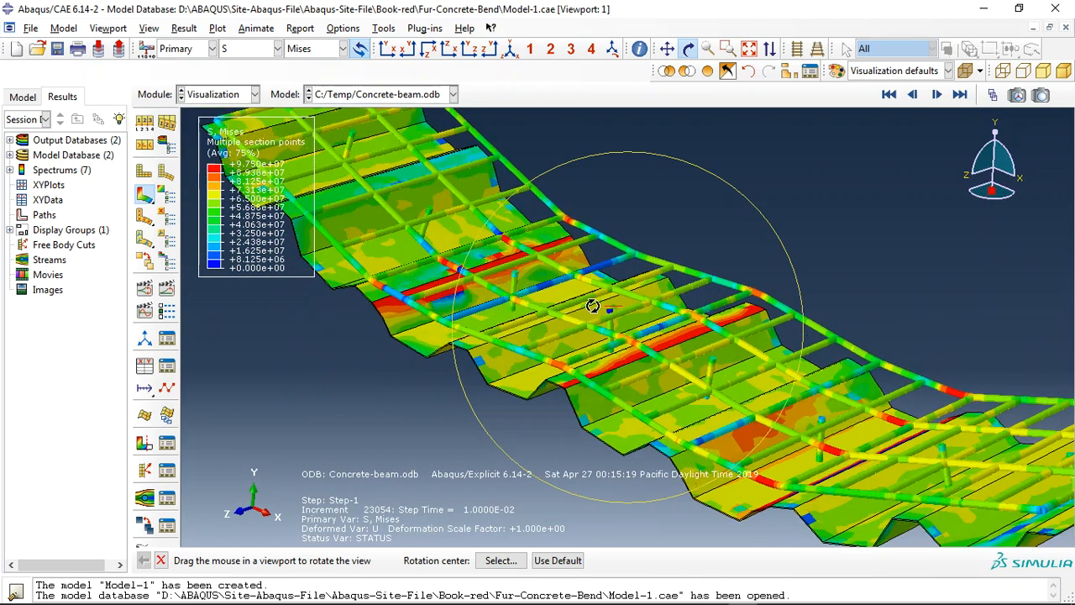
drag(592, 305, 607, 346)
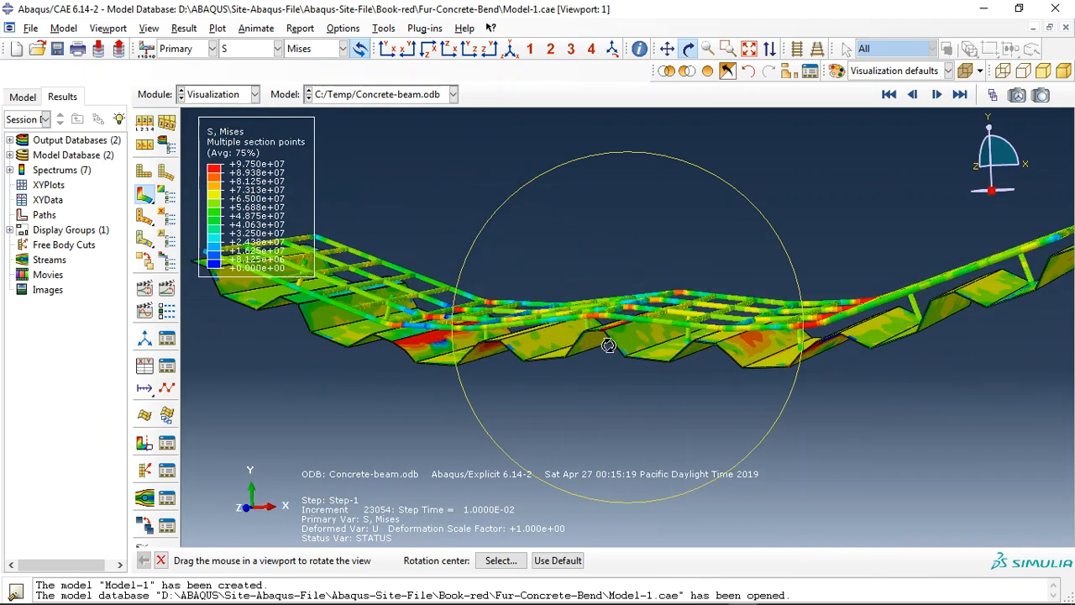
drag(608, 345, 697, 342)
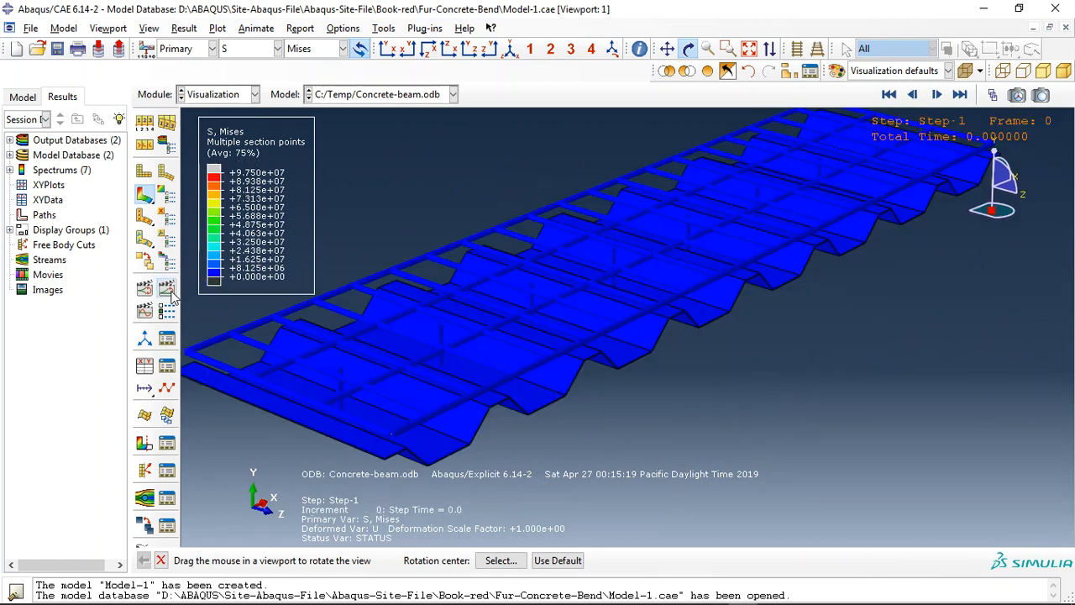
Run the Mises stress time-history animation to step time 0.007 and bring up the result database list.
click(960, 94)
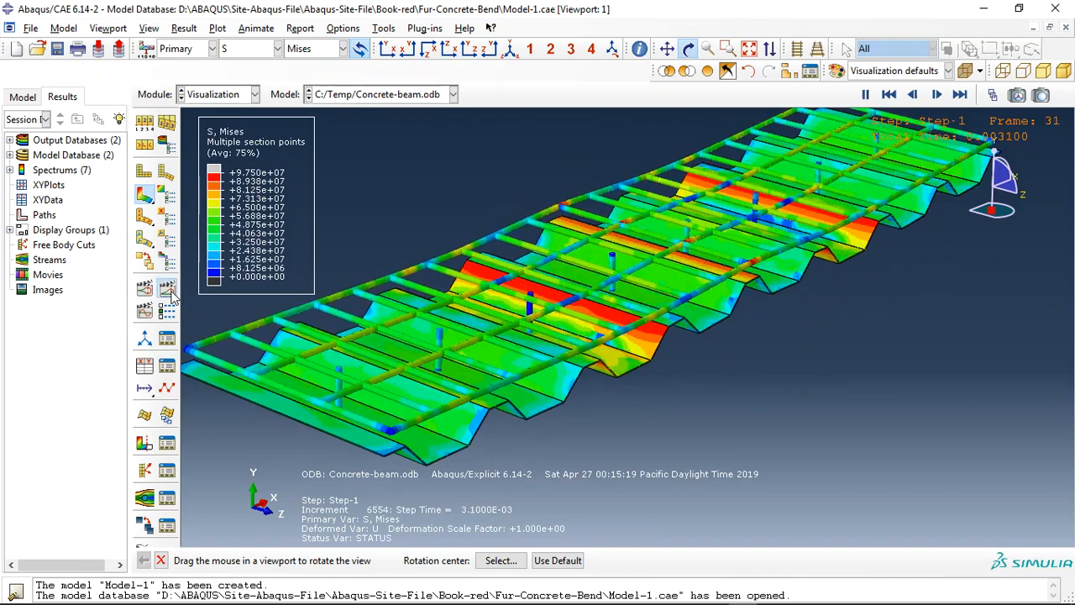
click(935, 94)
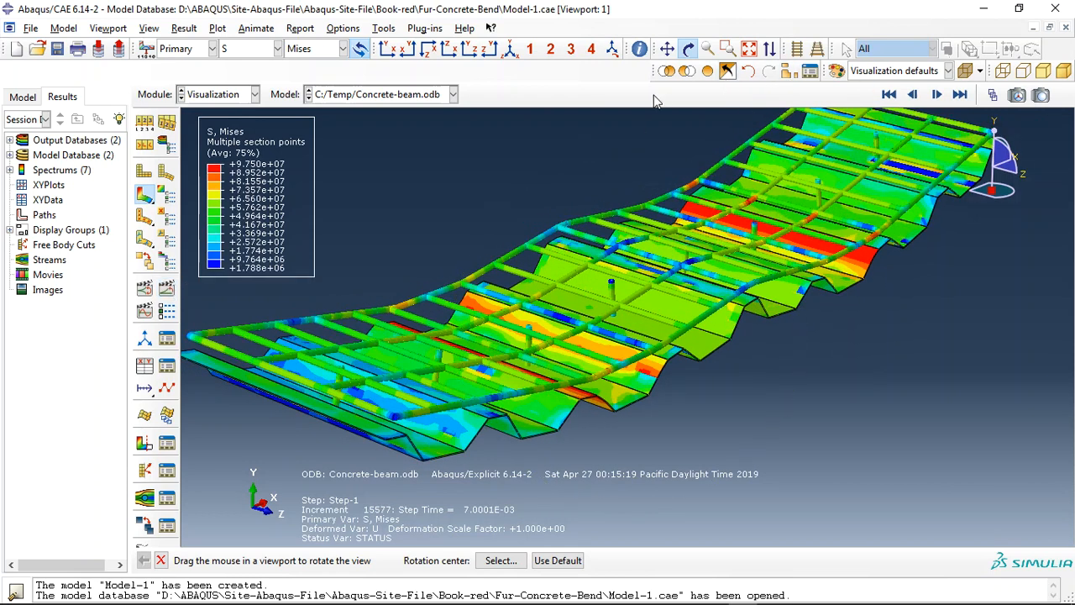
click(454, 94)
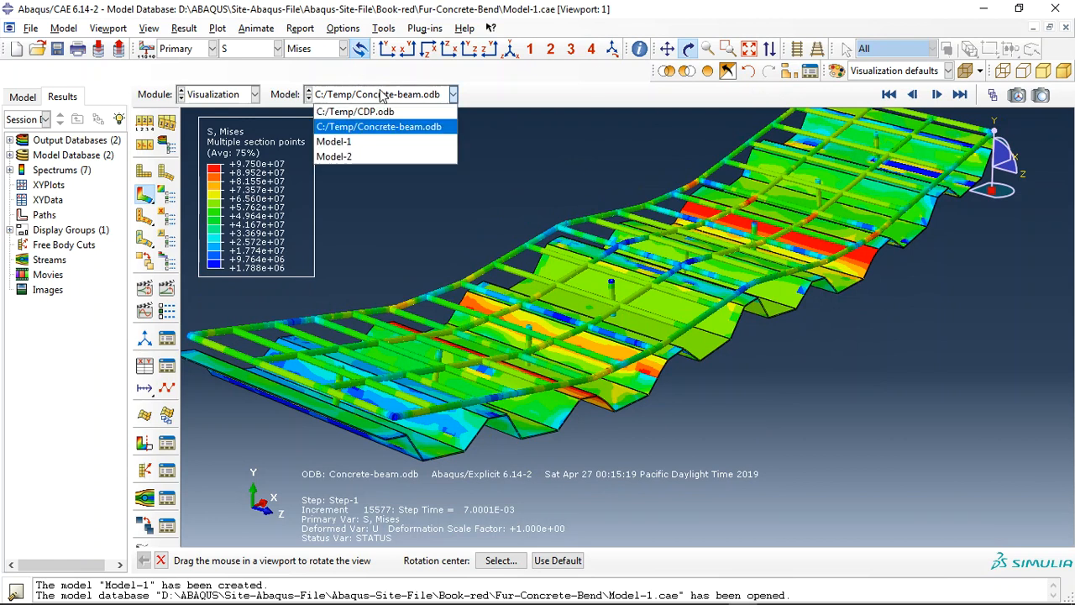
Load C:/Temp/CDP.odb, view its DAMAGET contour side-on and from below, then return to Concrete-beam.odb.
click(354, 111)
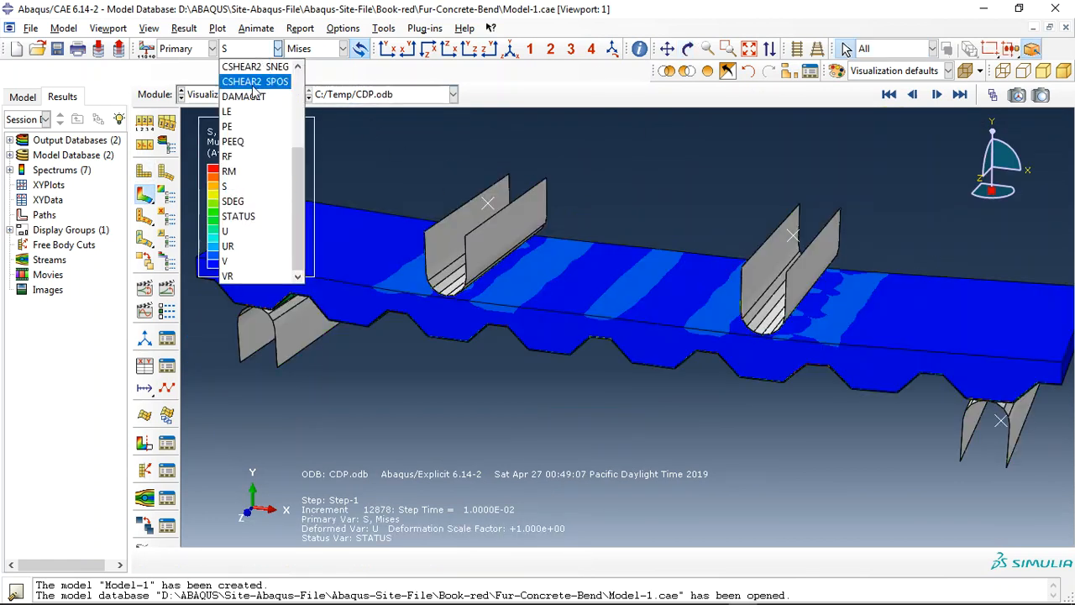
click(243, 96)
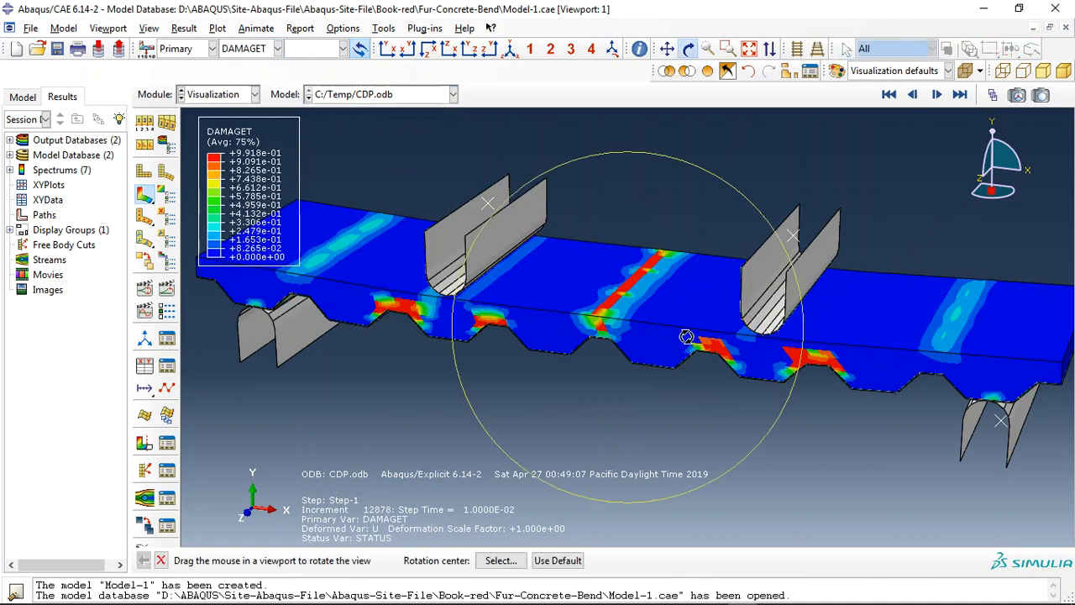
drag(687, 335, 672, 294)
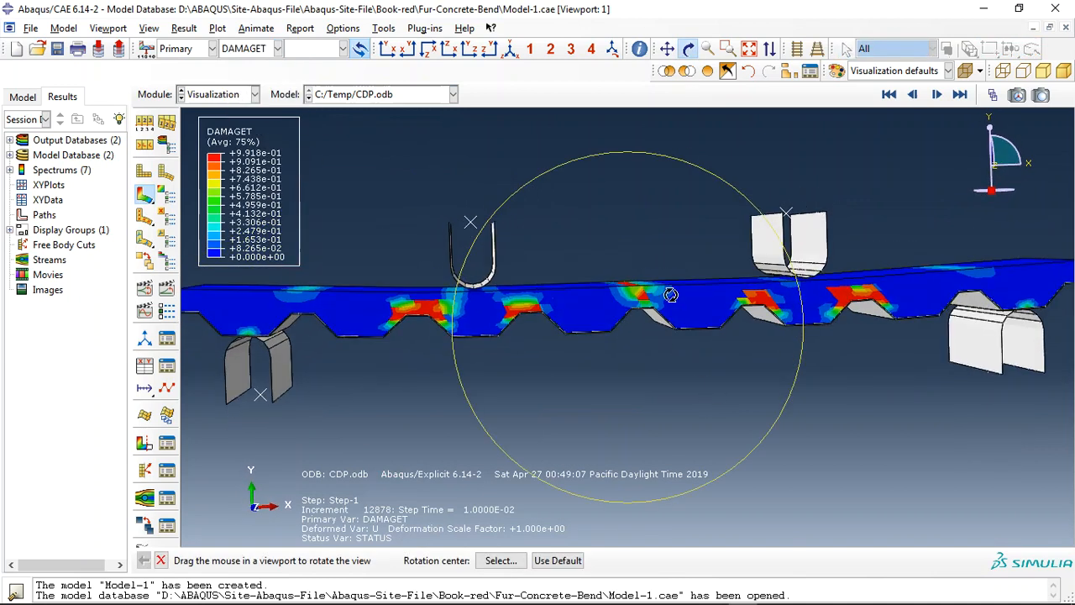
drag(671, 294, 346, 270)
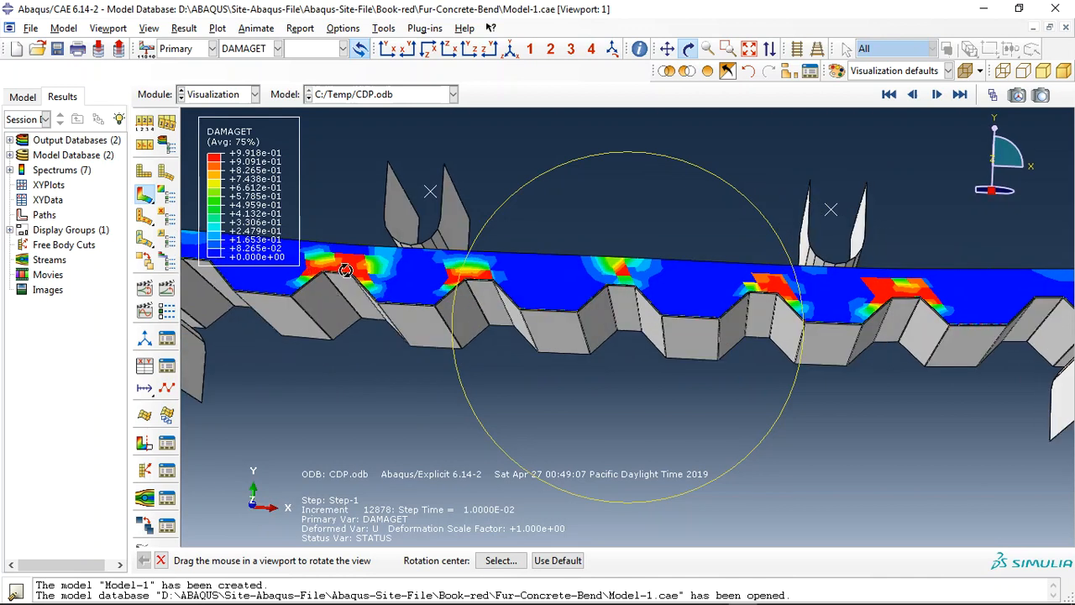
click(452, 94)
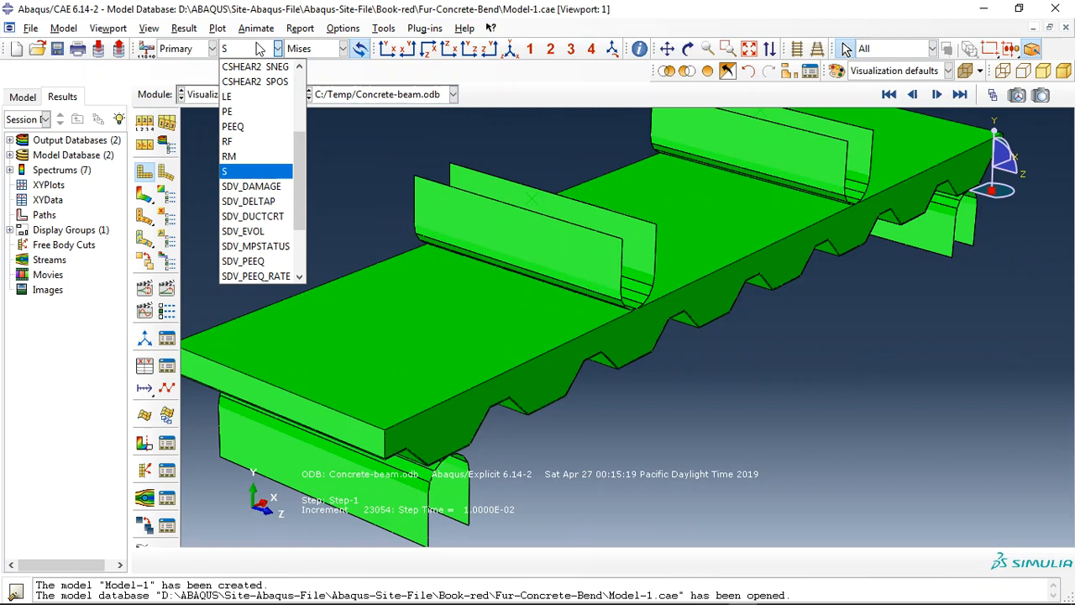
Show the damage contour and orbit the slab to examine damage zones beneath the loading rollers and along the ribs.
click(252, 185)
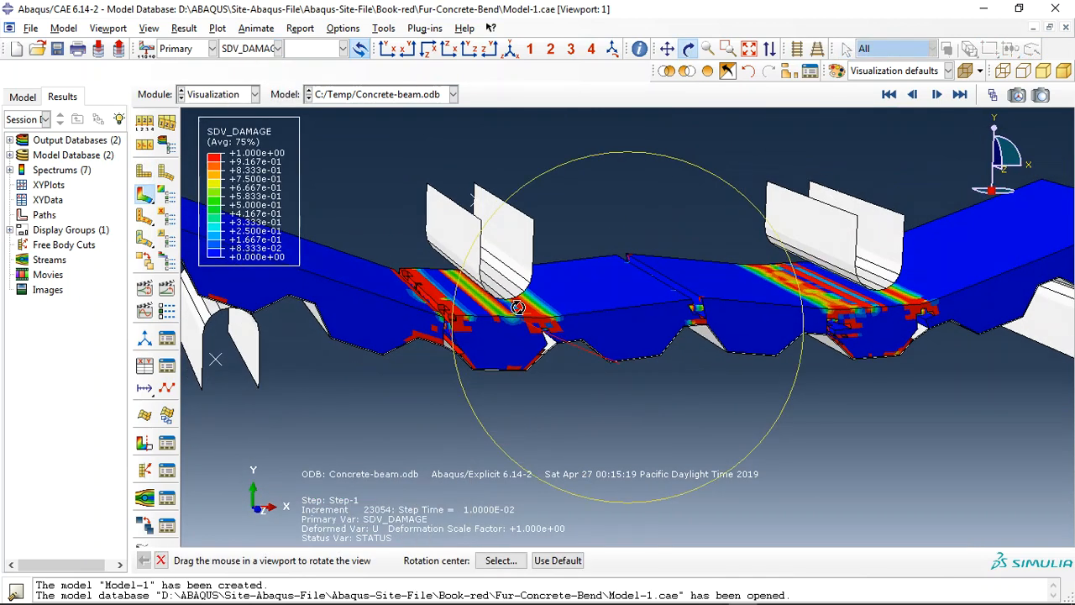
drag(521, 306, 638, 265)
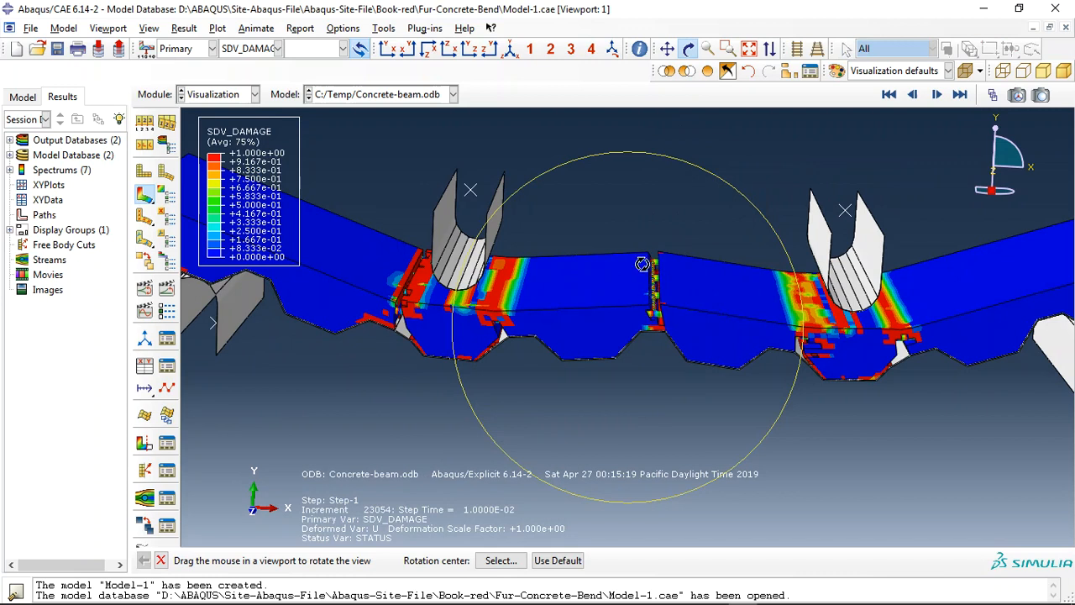
mouse_move(385, 283)
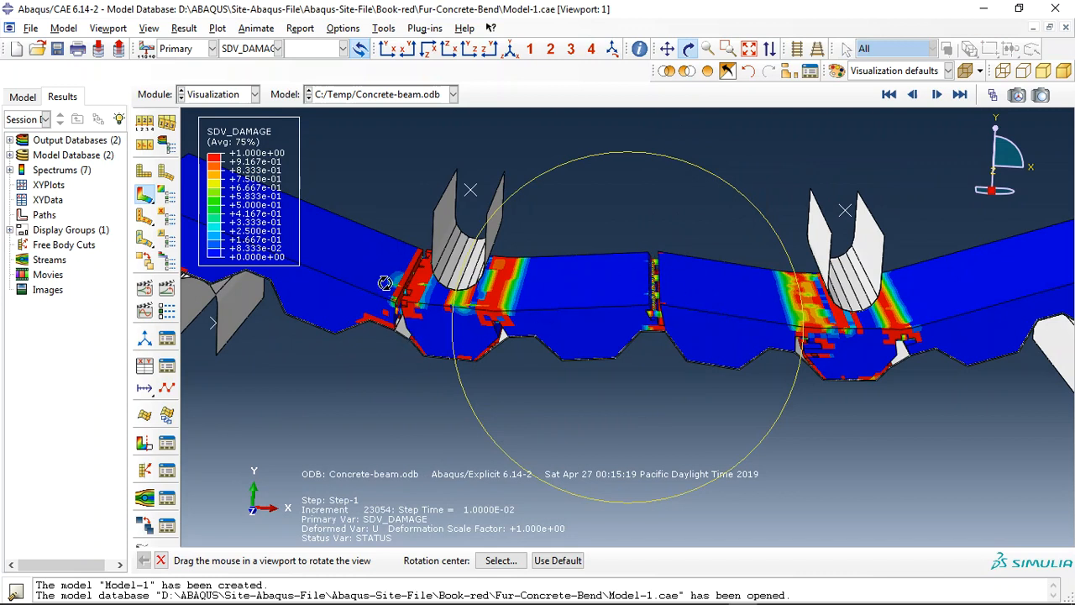
mouse_move(695, 229)
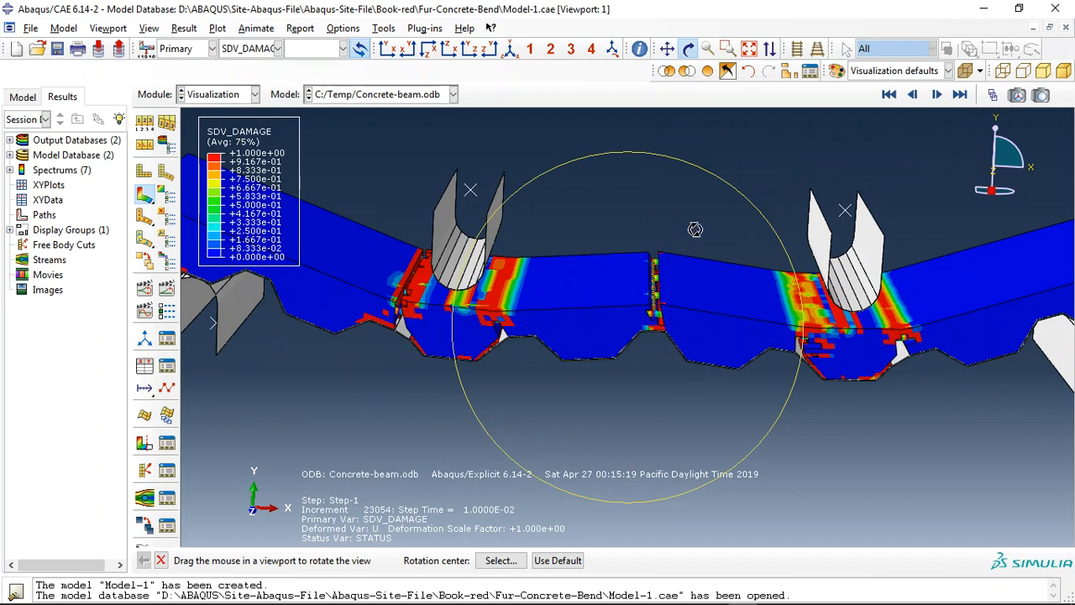
drag(695, 229, 703, 267)
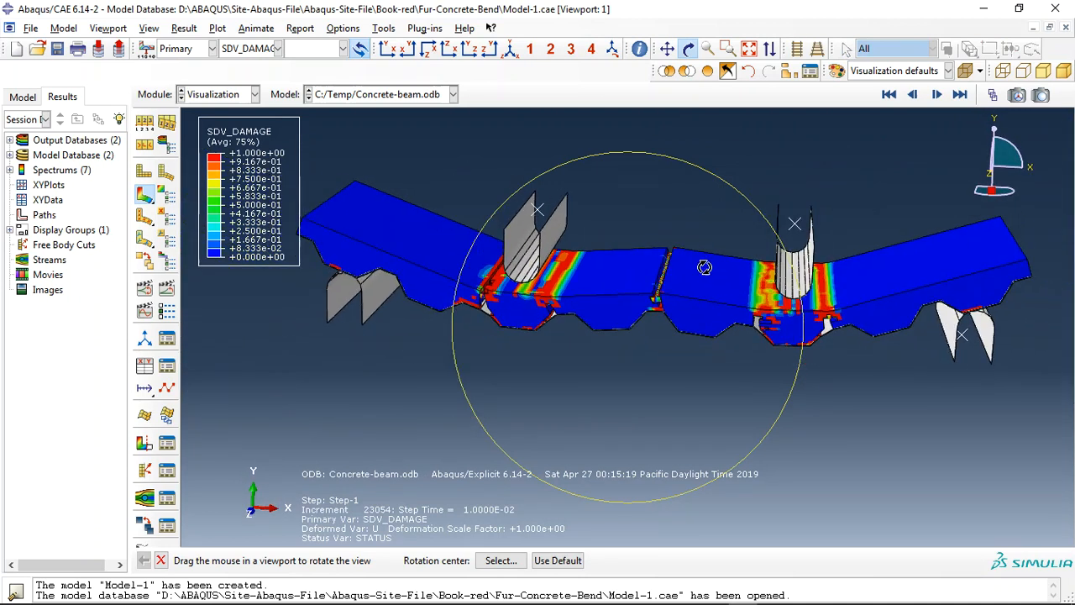
drag(703, 267, 635, 361)
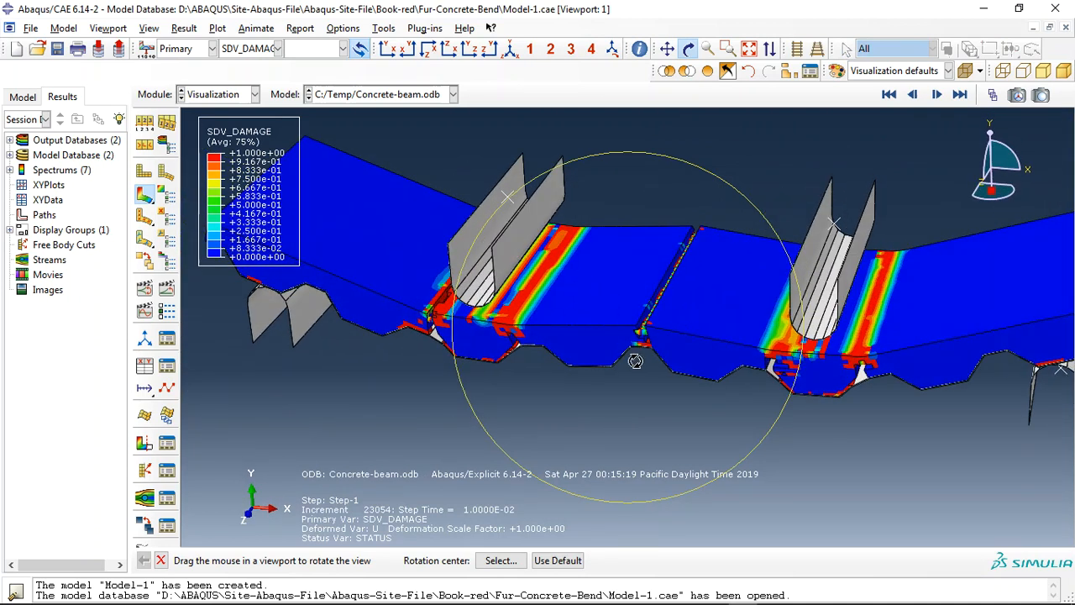
drag(635, 361, 678, 363)
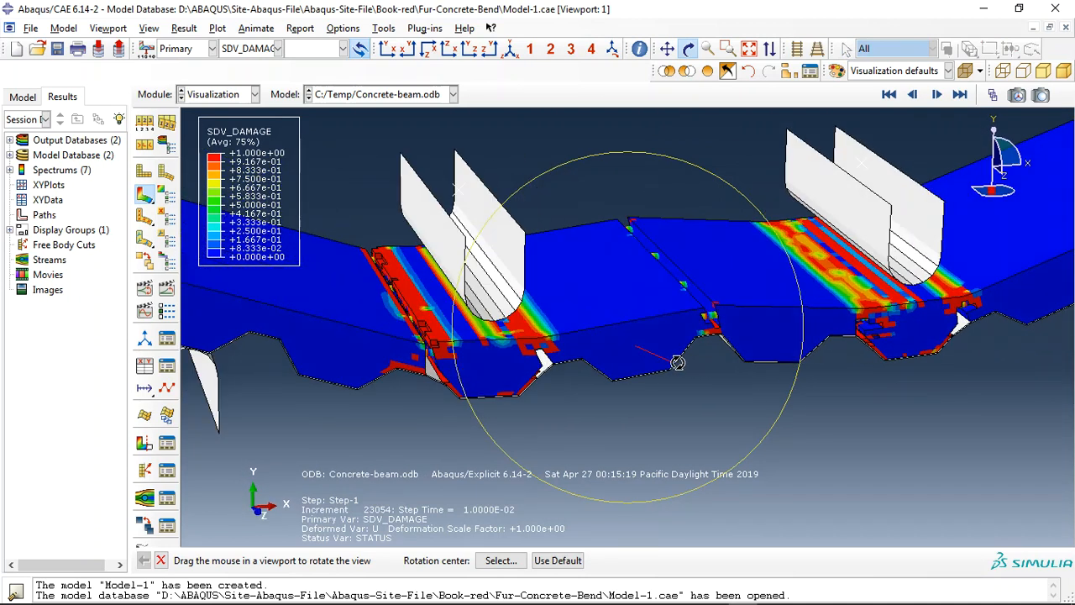
drag(679, 363, 612, 316)
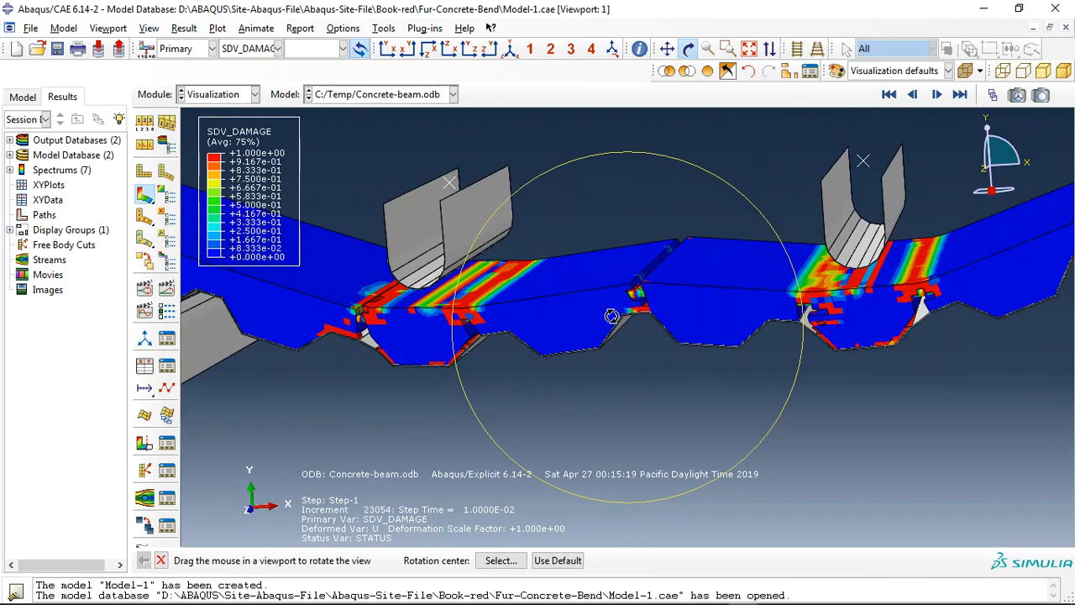
drag(611, 316, 501, 351)
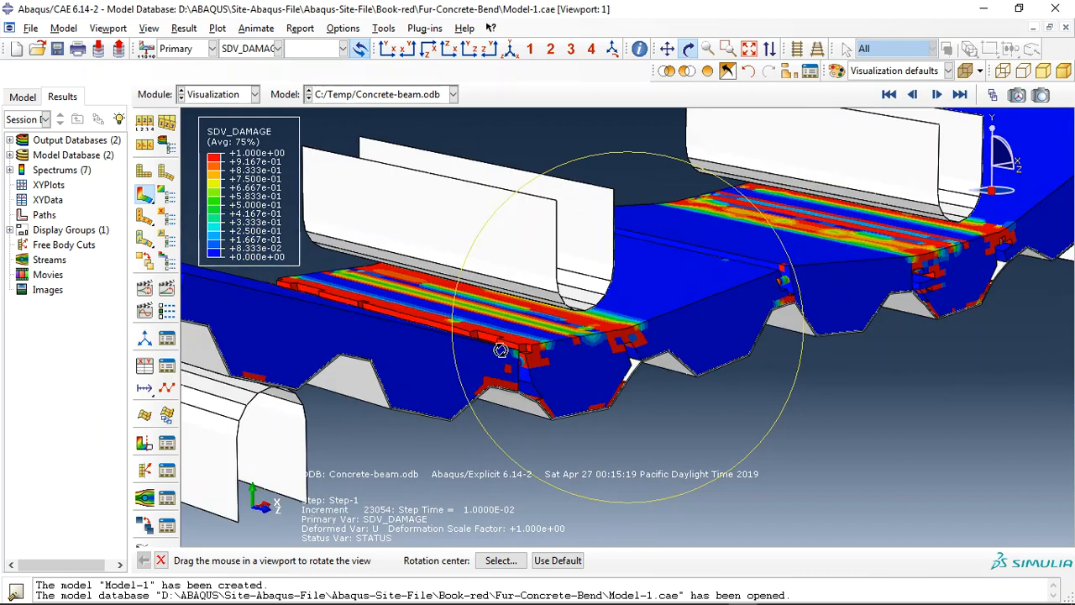
drag(501, 351, 653, 353)
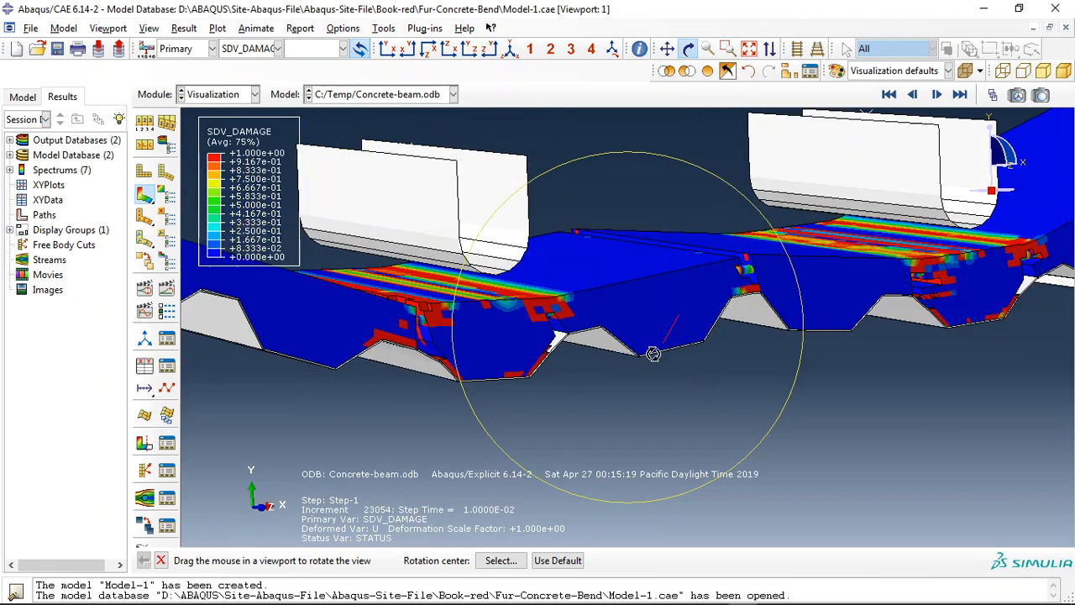
drag(653, 353, 564, 386)
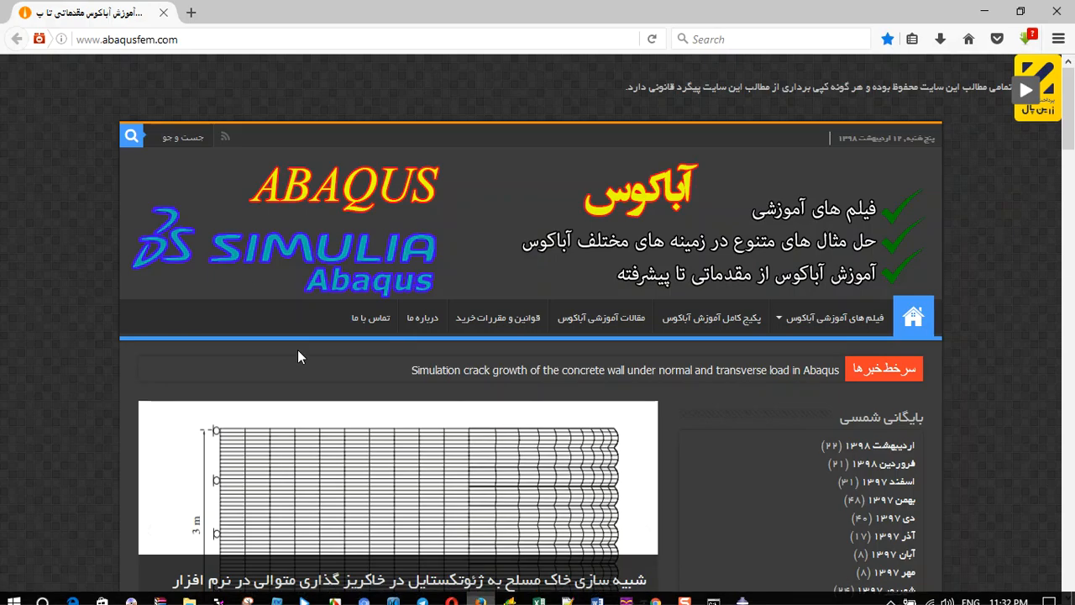
Scroll the abaqusfem.com homepage and open the composite slab four-point-bending article in a new tab.
click(126, 38)
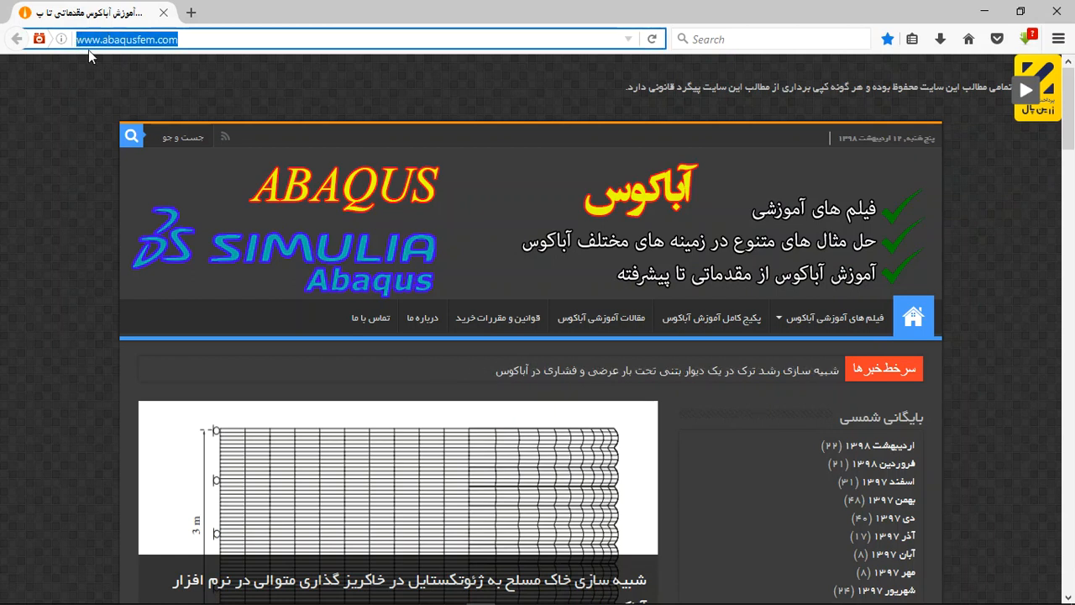
scroll(down, 3)
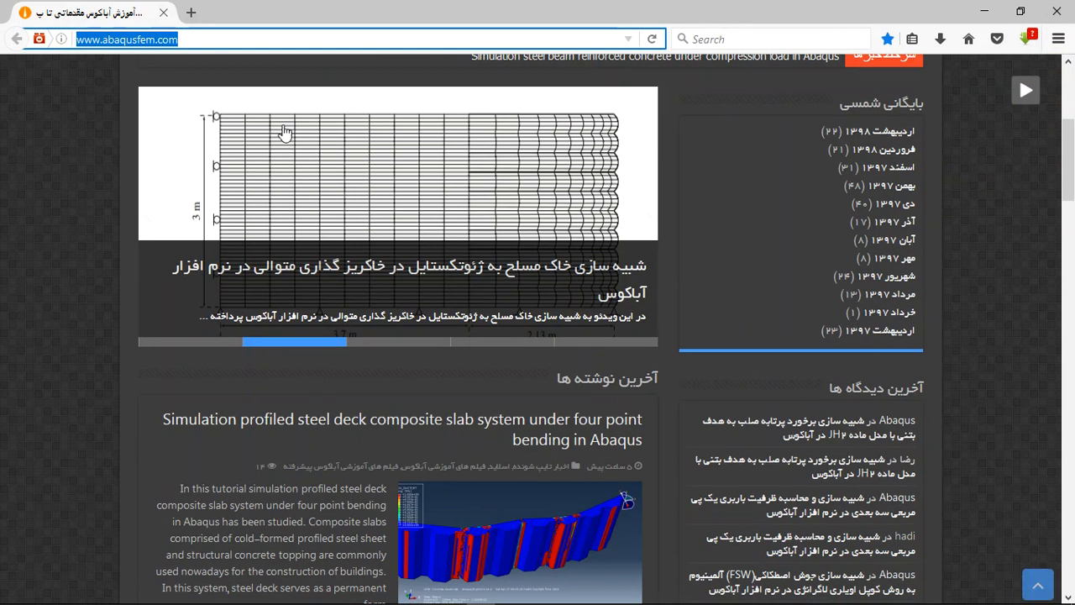
scroll(down, 3)
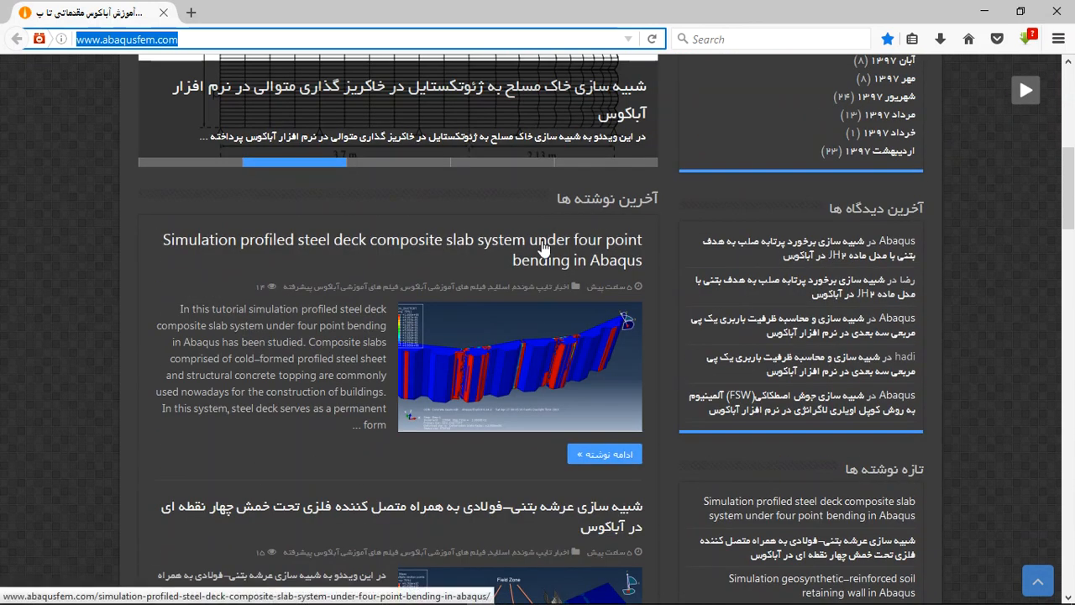
right_click(541, 249)
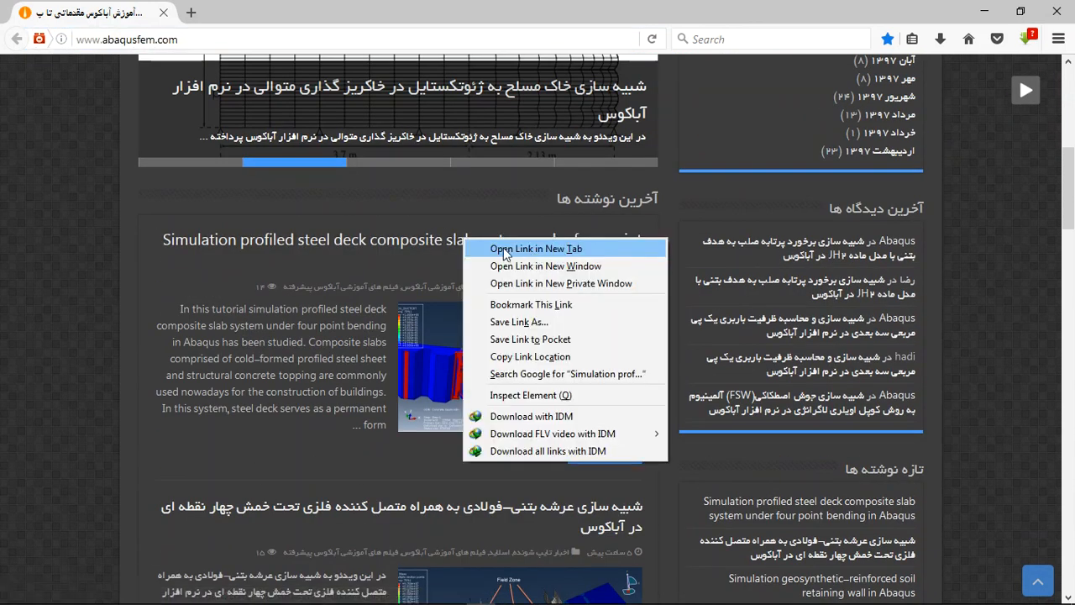
click(536, 249)
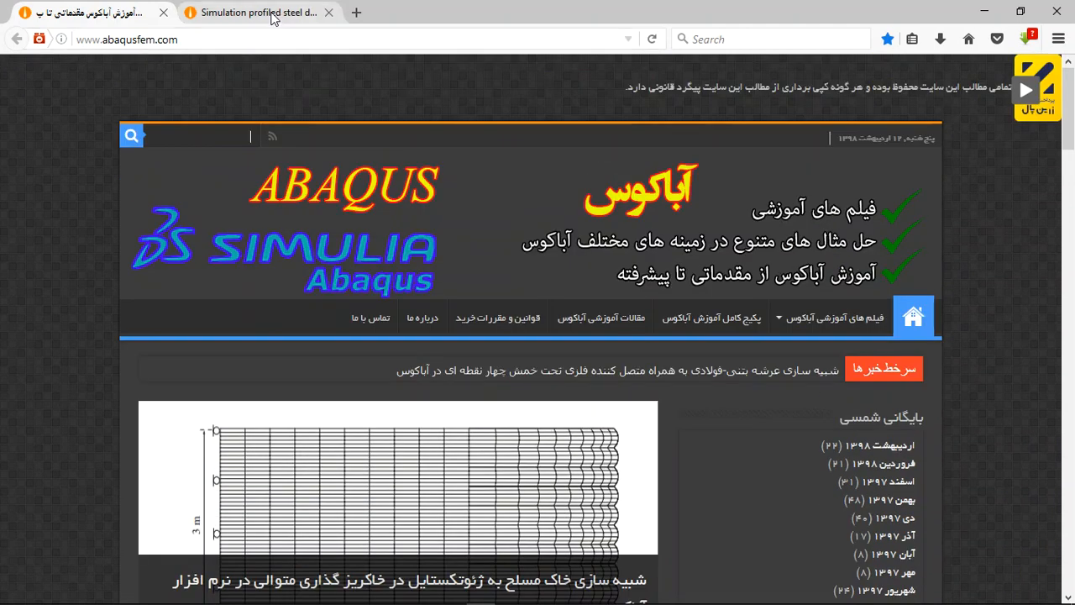
Read the slab article down to the result figures and highlight the US-dollar price of the simulation files.
click(255, 12)
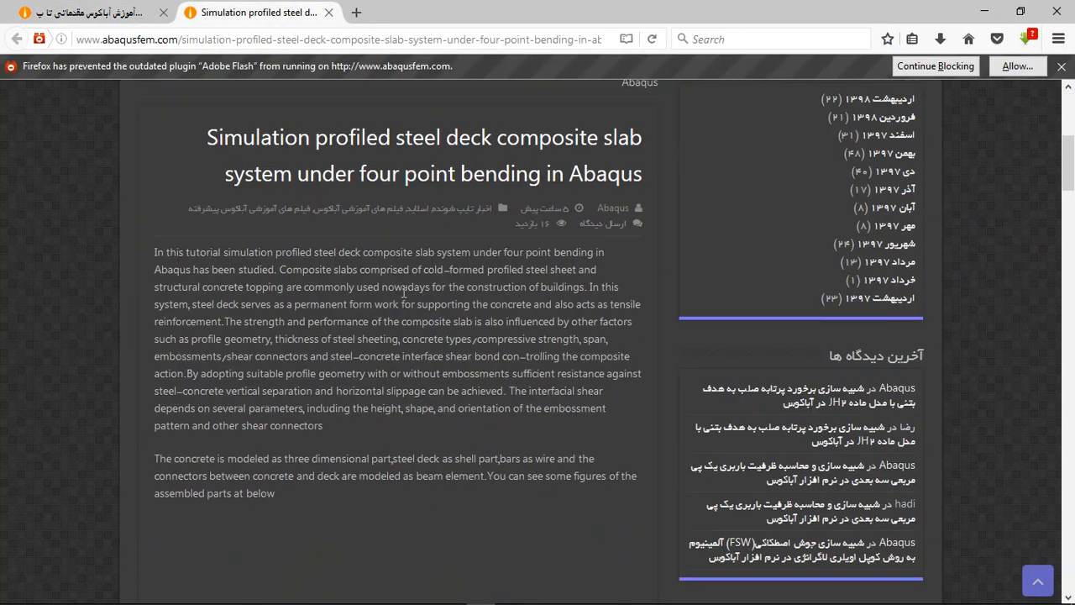
scroll(down, 3)
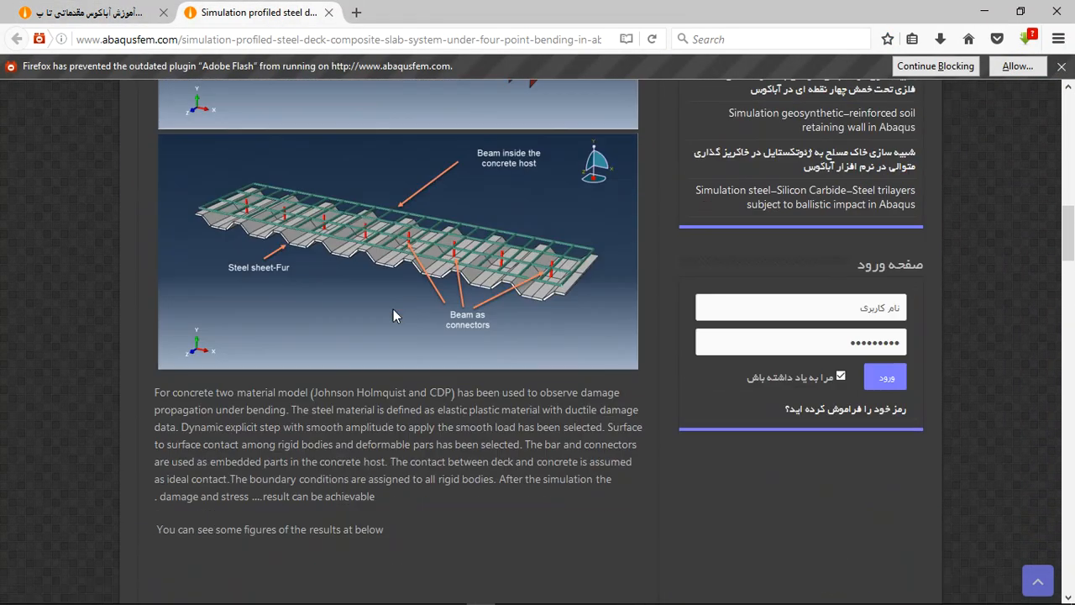
scroll(down, 3)
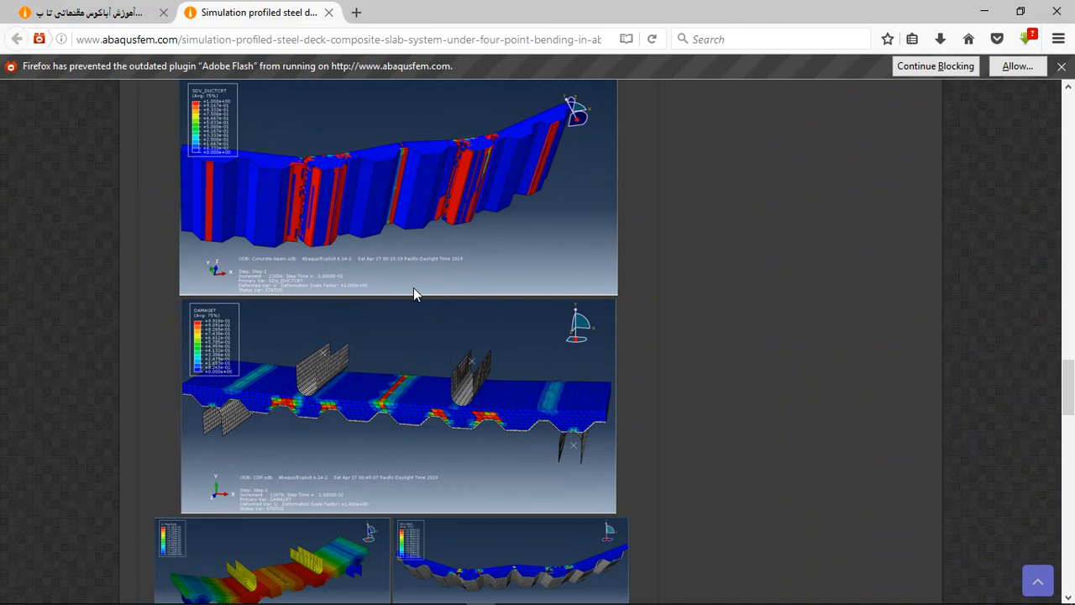
scroll(down, 3)
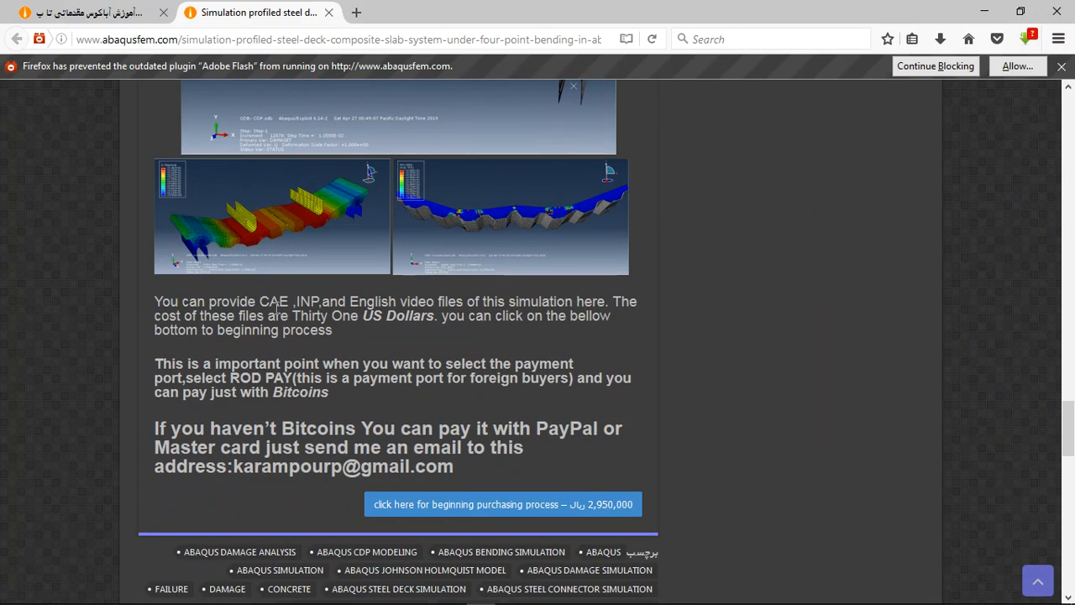
double_click(275, 301)
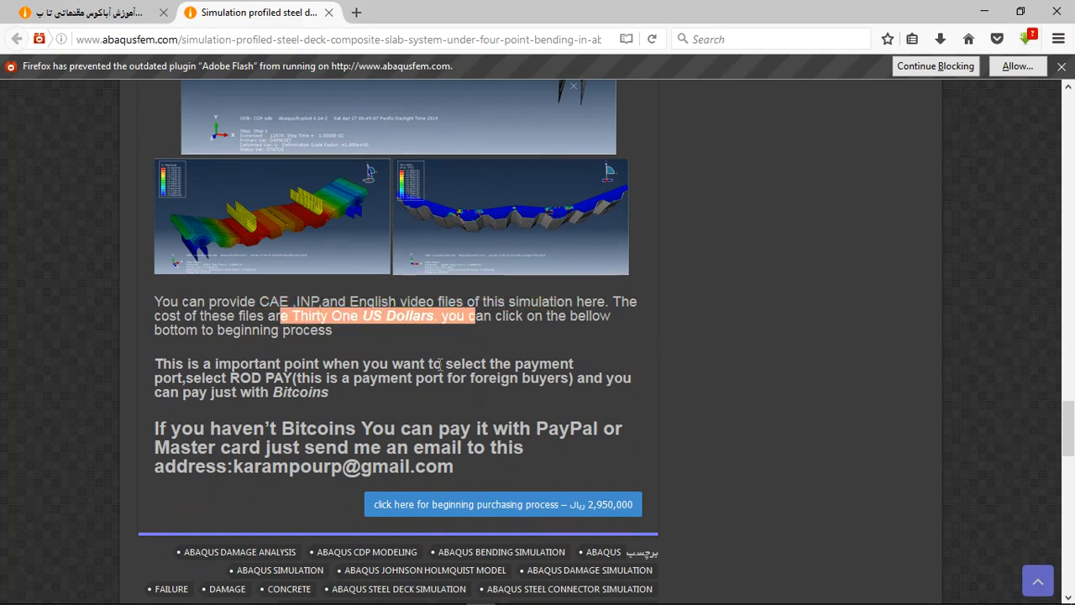
mouse_move(519, 418)
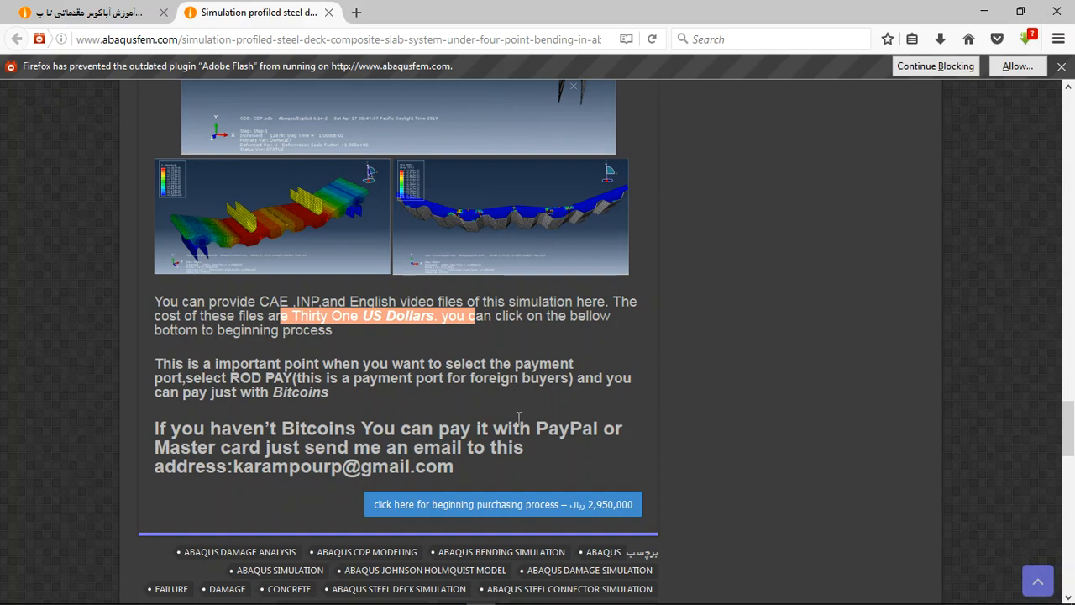